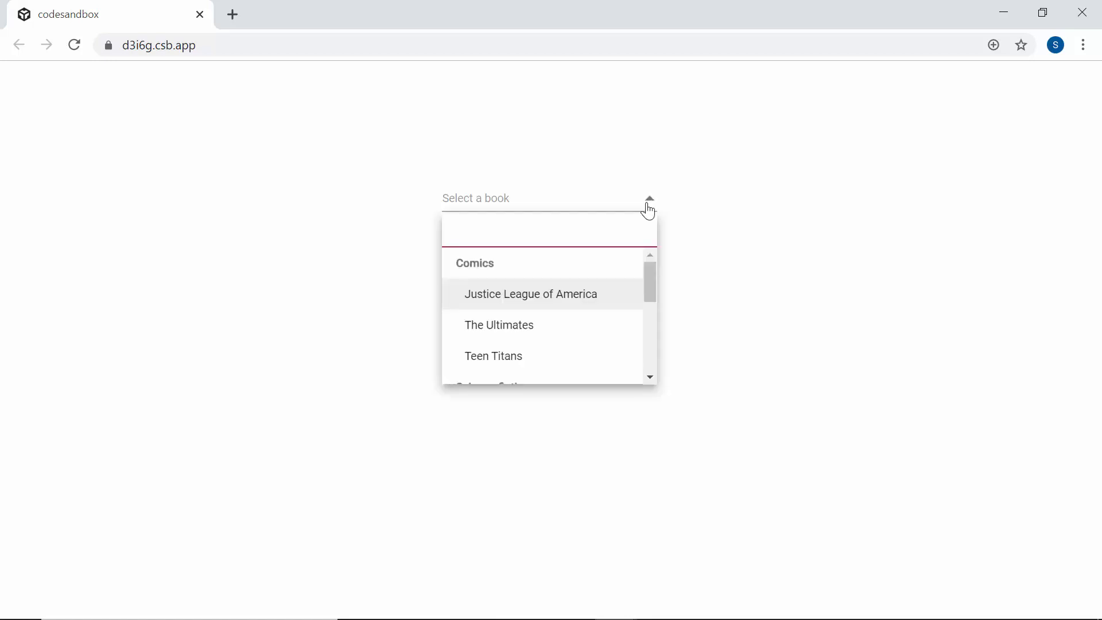
Expand the 'Select a book' dropdown, browse the grouped titles and filter with 'the'
scroll(down, 3)
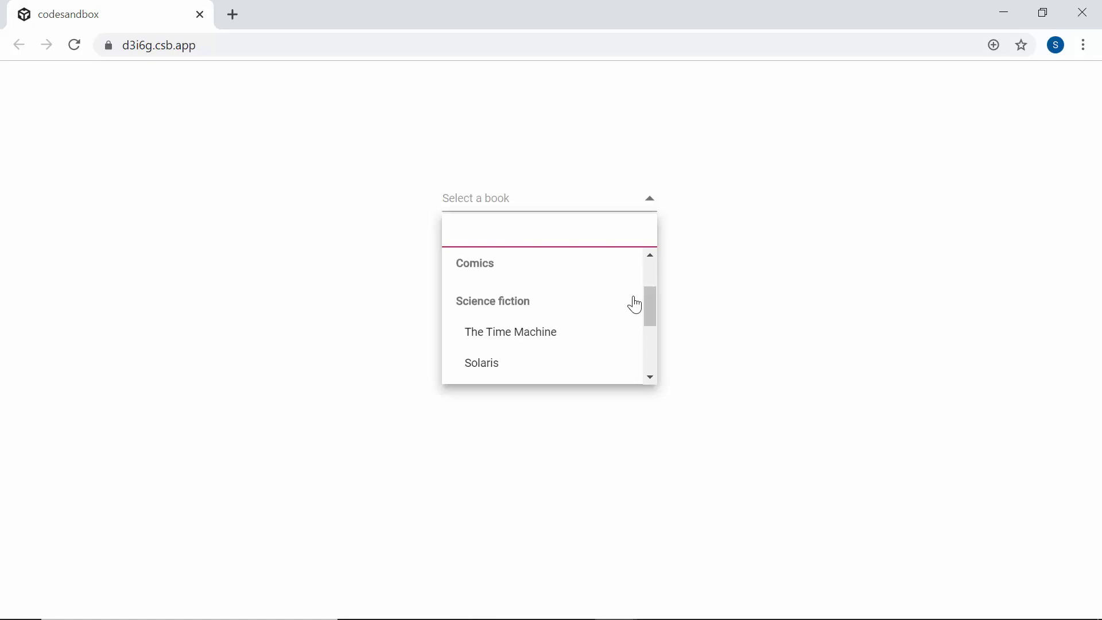
click(549, 230)
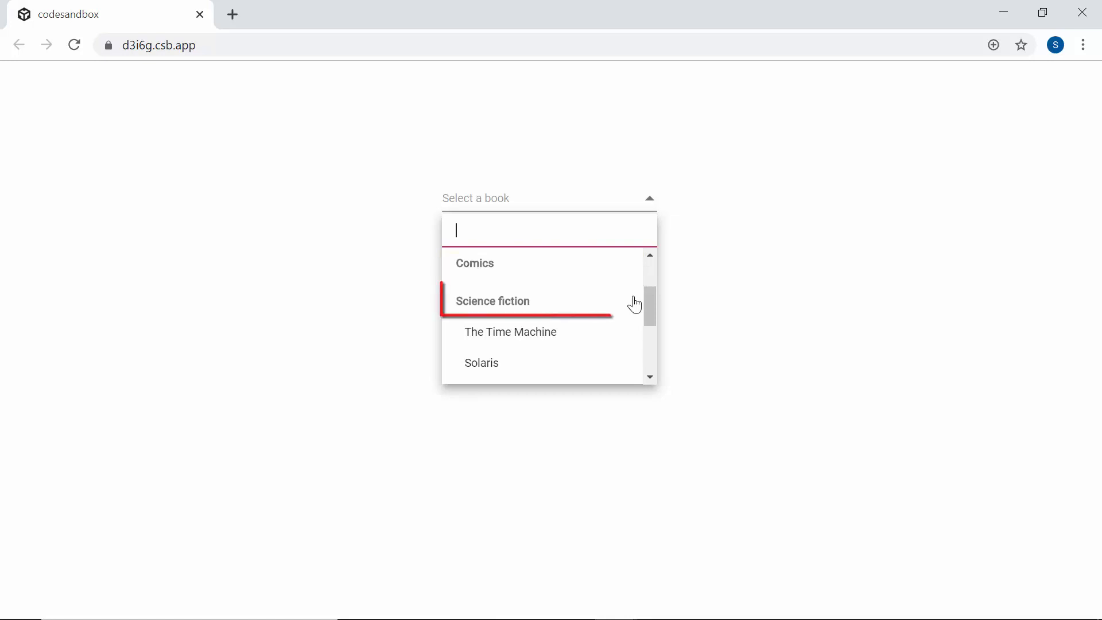
scroll(down, 3)
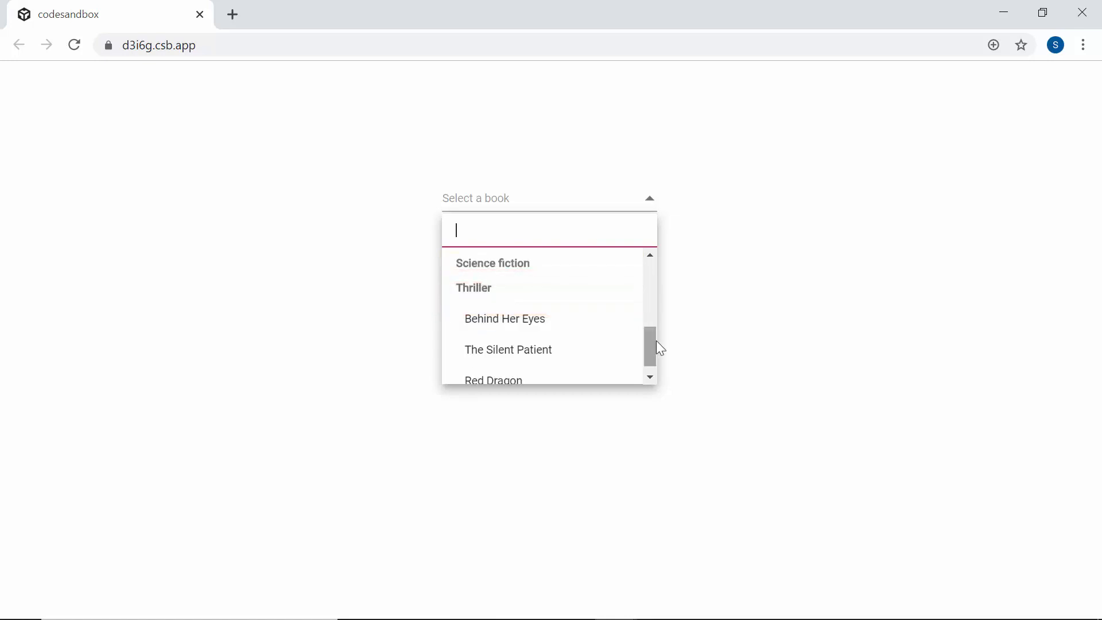
text(the)
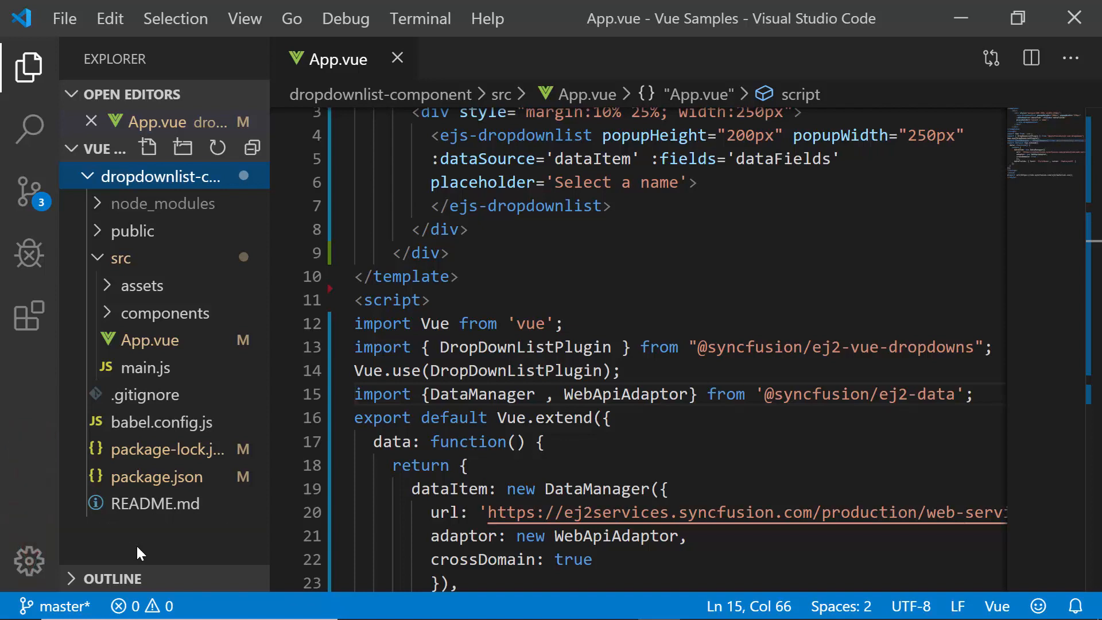
Replace dataItem with the eight vegetables and map dataFields text 'Name', value 'Id'
scroll(down, 3)
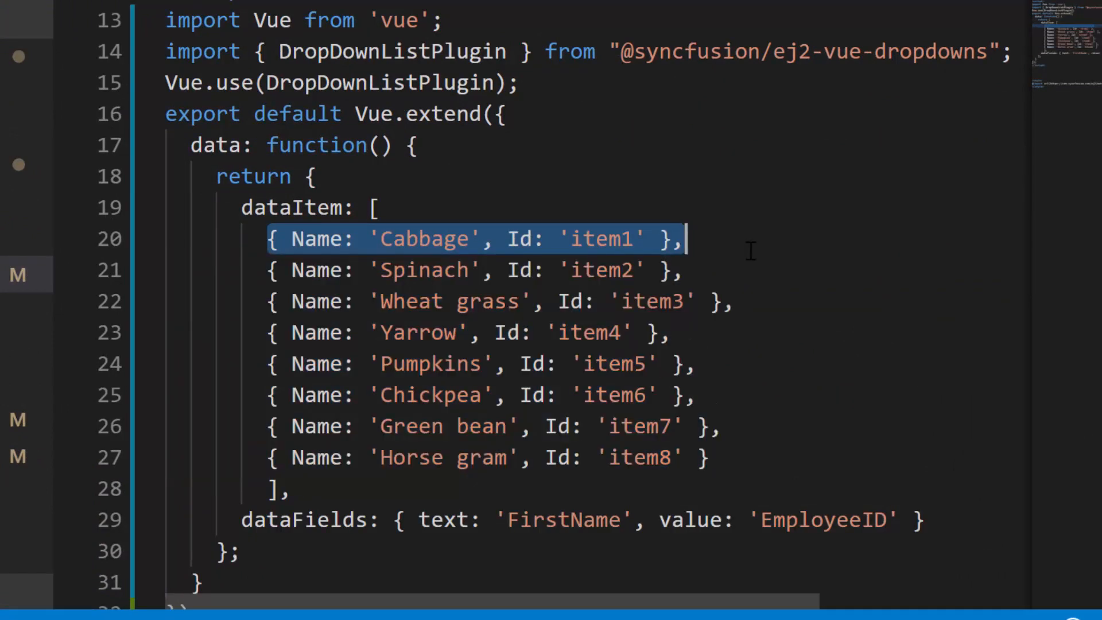
double_click(318, 239)
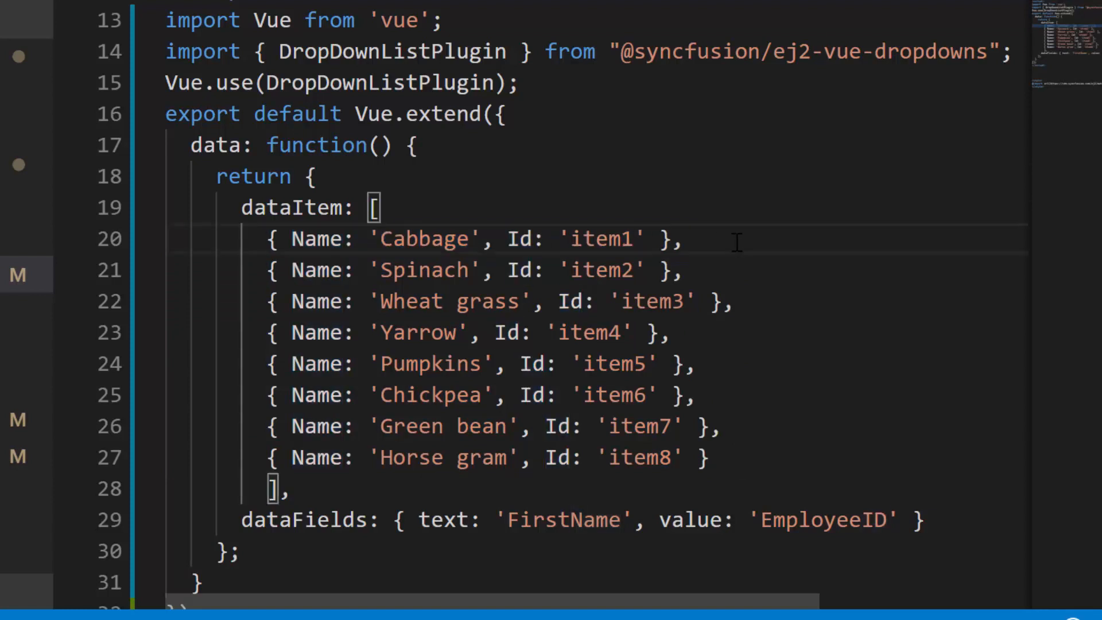
scroll(down, 3)
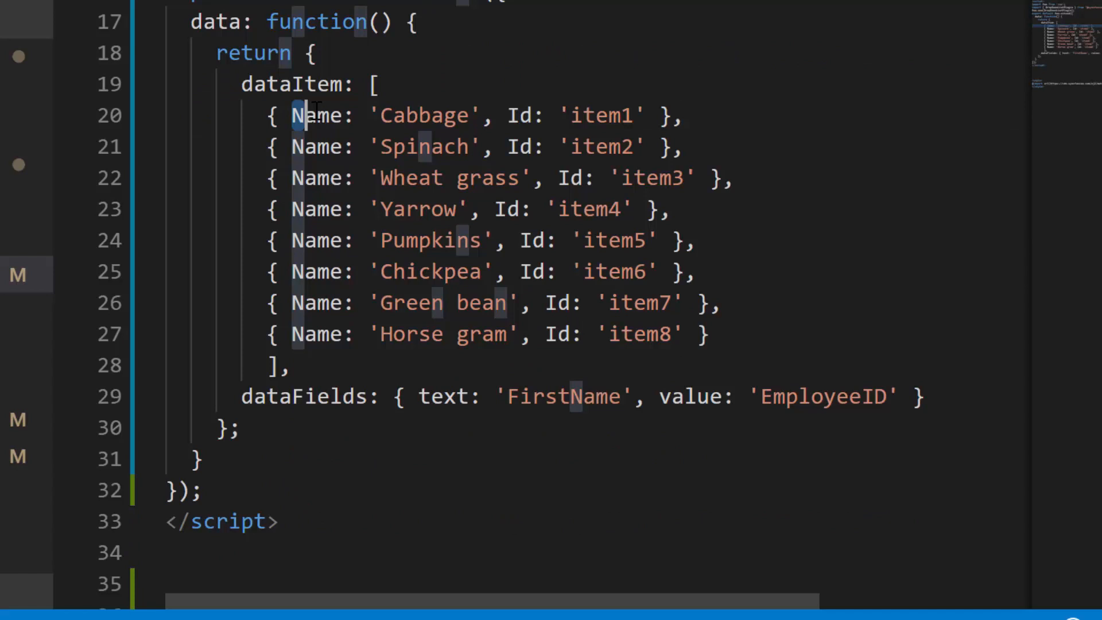
text(Name)
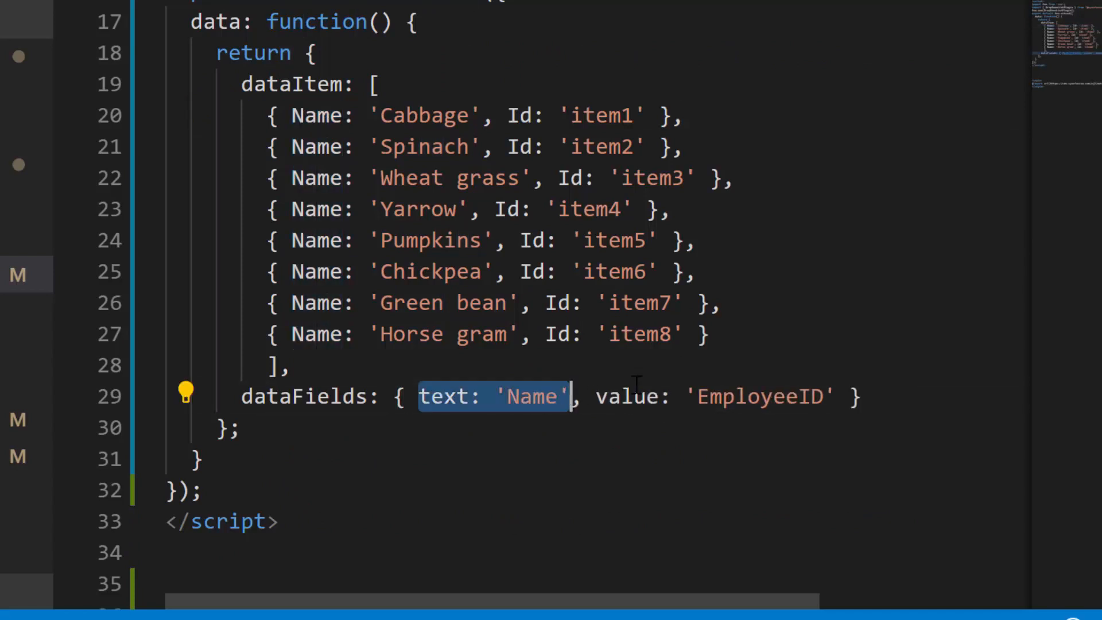
double_click(521, 116)
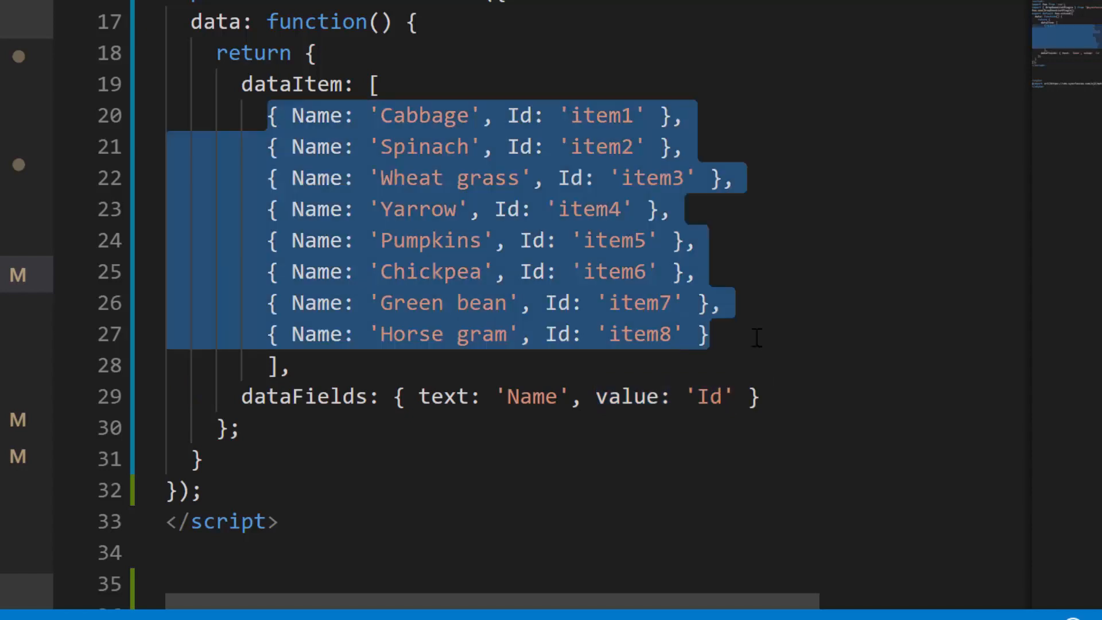
Change the dropdown placeholder to 'Select a vegetable'
scroll(up, 3)
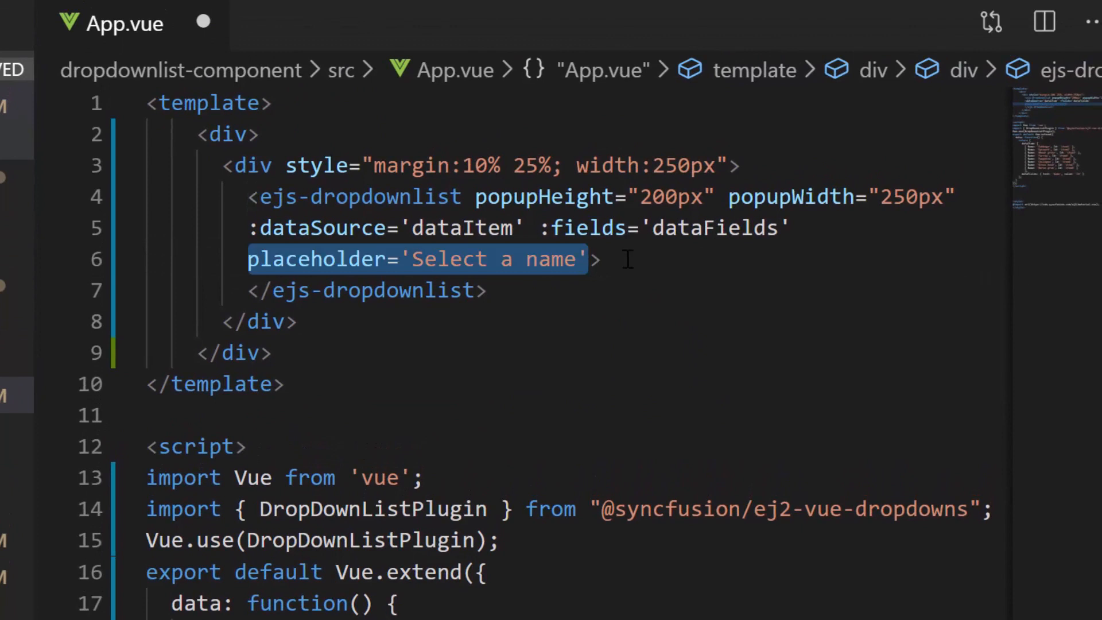
text(Select a vegetable)
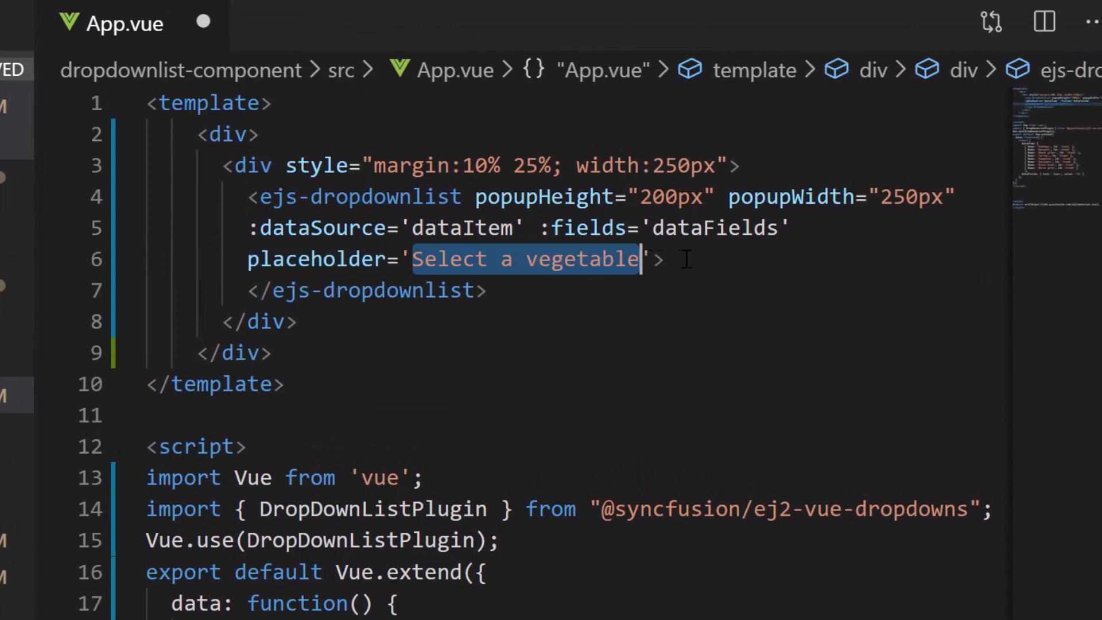
click(659, 258)
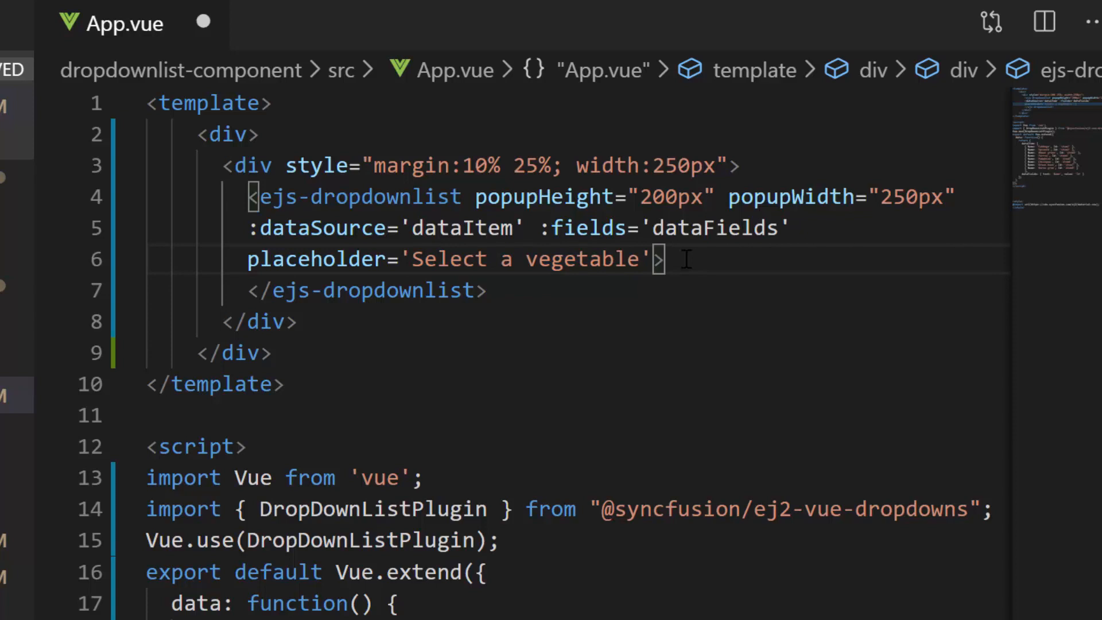
scroll(down, 3)
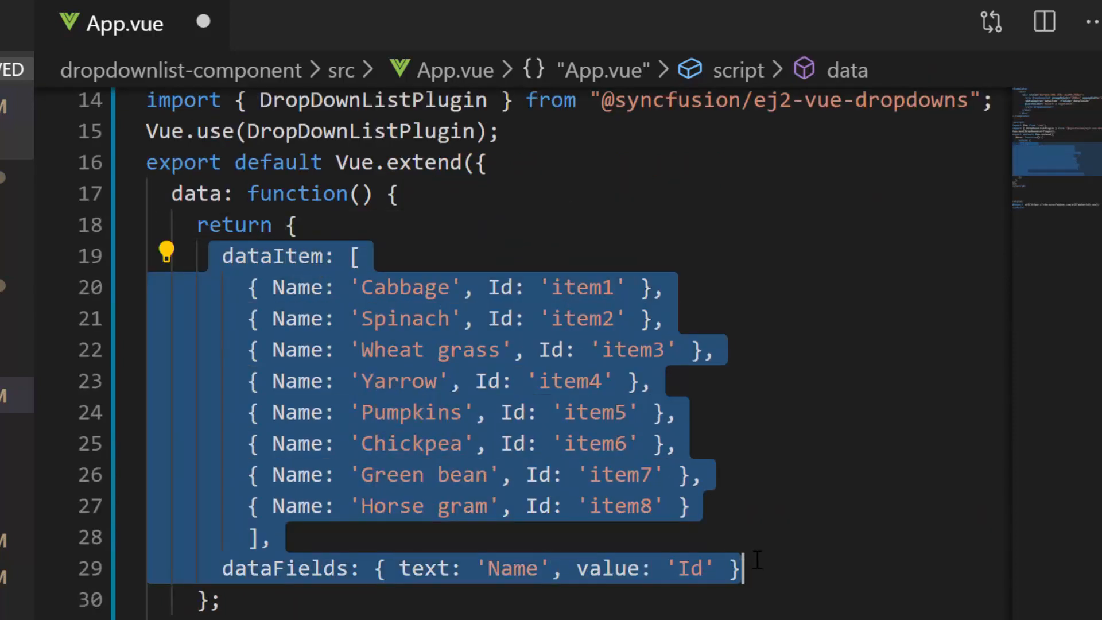
scroll(up, 3)
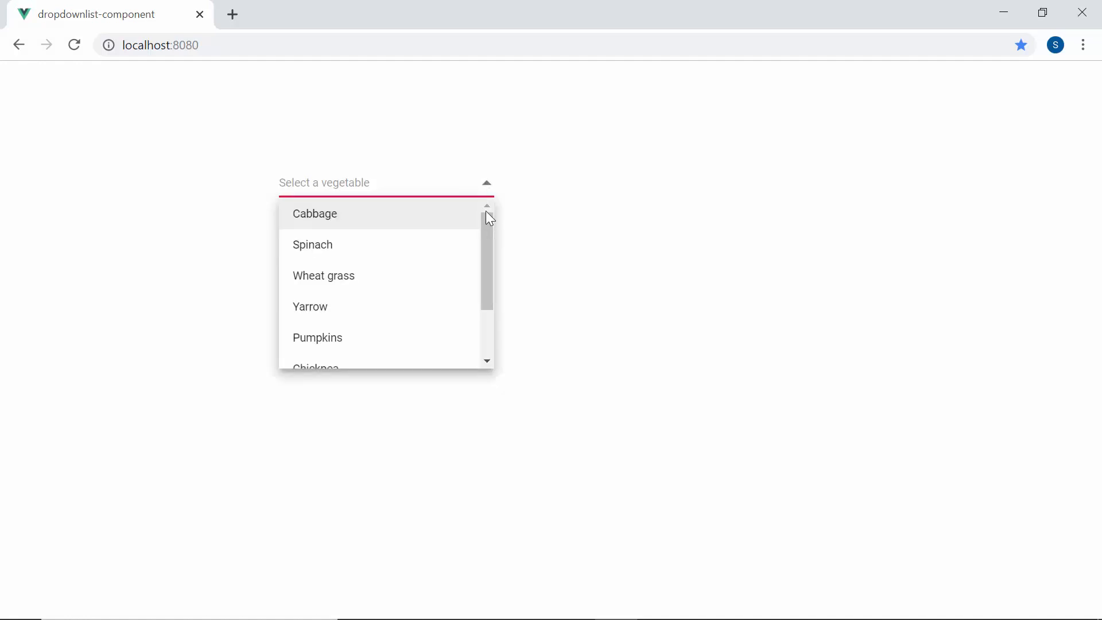
Scroll the vegetable items down to Horse gram, then return to the editor
scroll(down, 3)
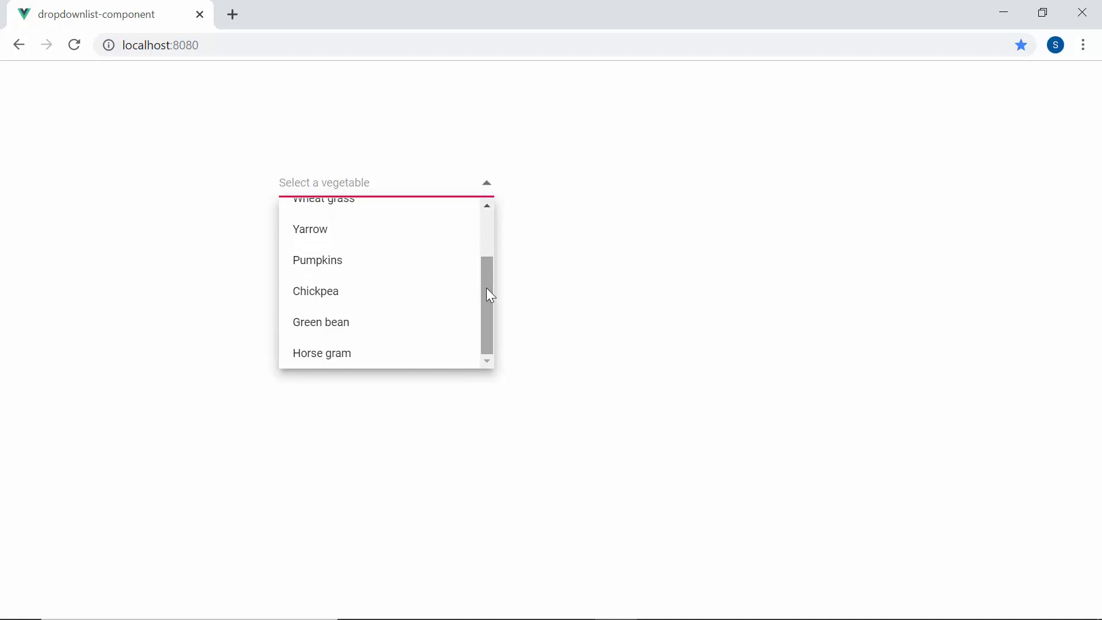
key(alt+tab)
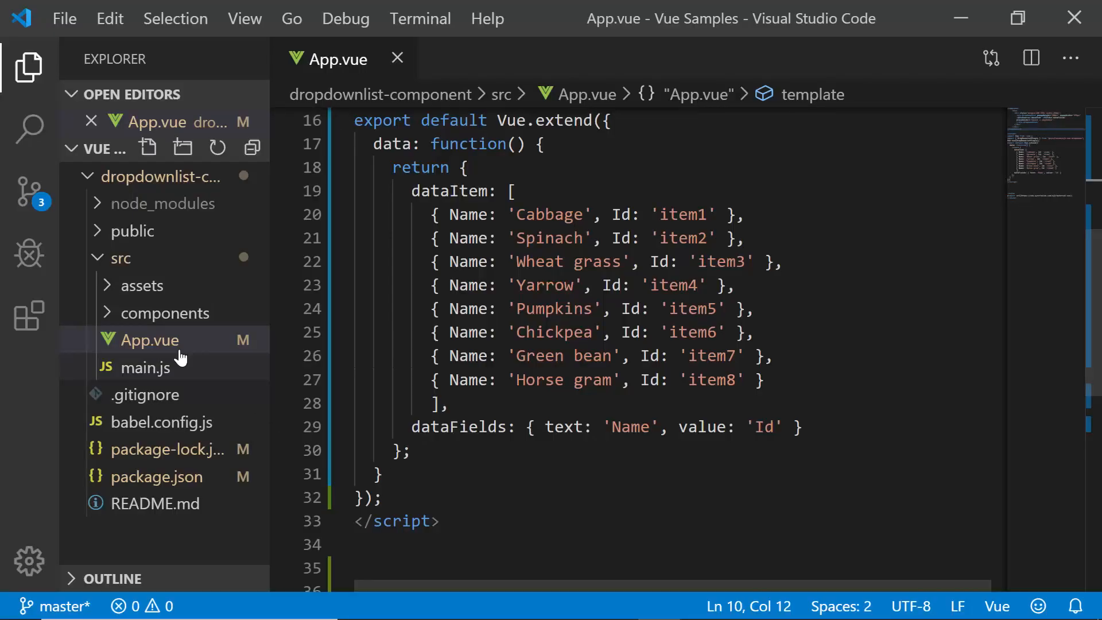
mouse_move(148, 340)
text(, )
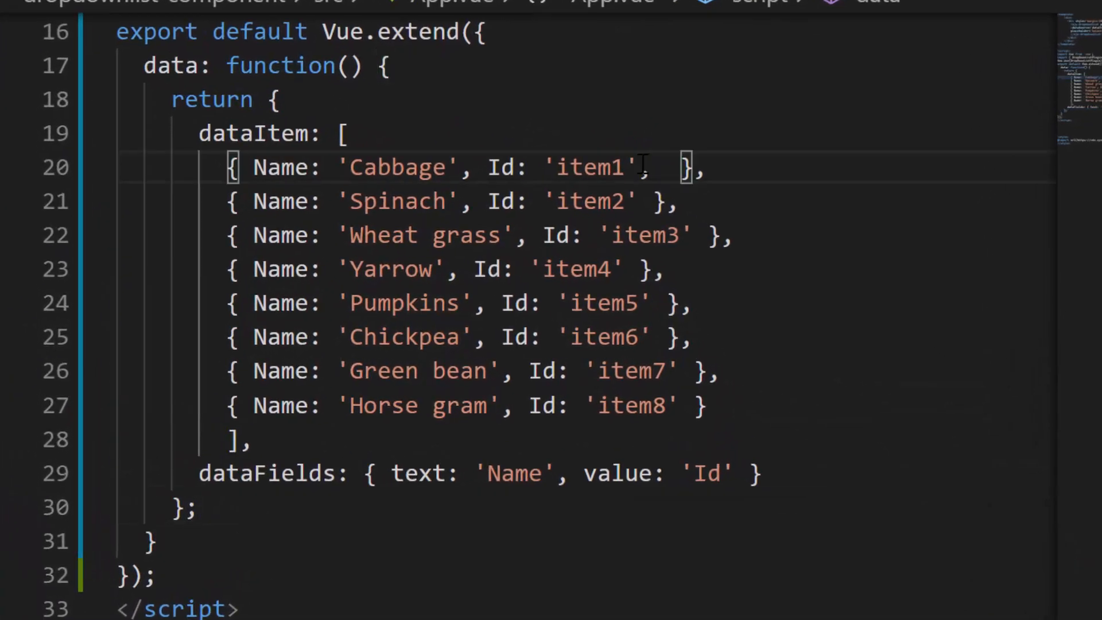
Add Category values to each dataItem entry and groupBy: 'Category' to dataFields
text(Category:)
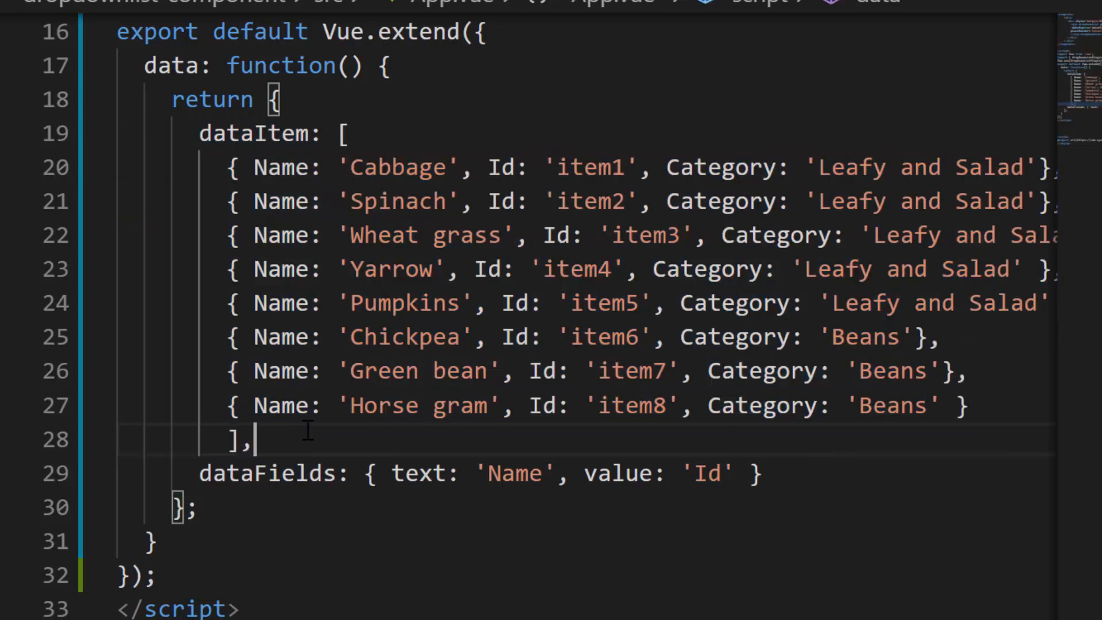
double_click(721, 167)
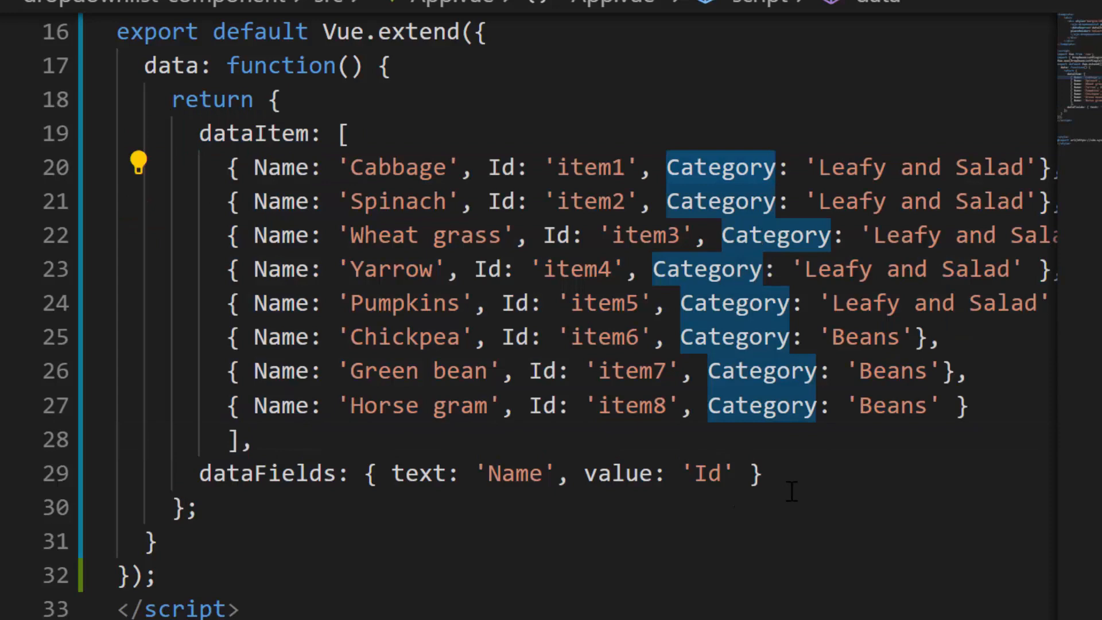
scroll(down, 3)
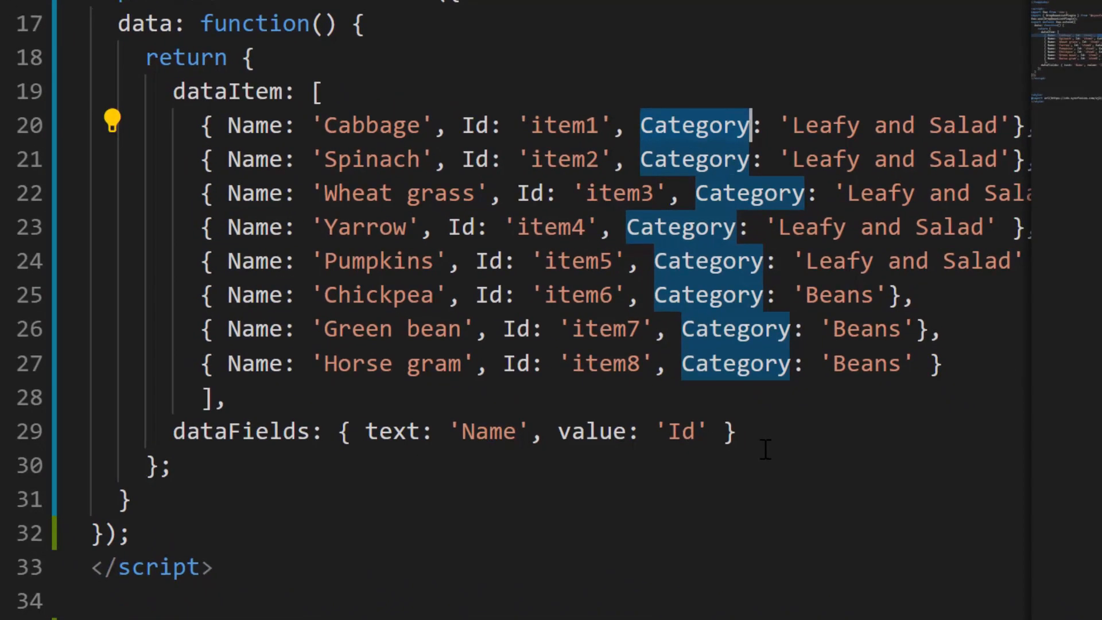
text(, groupBy: 'Categ)
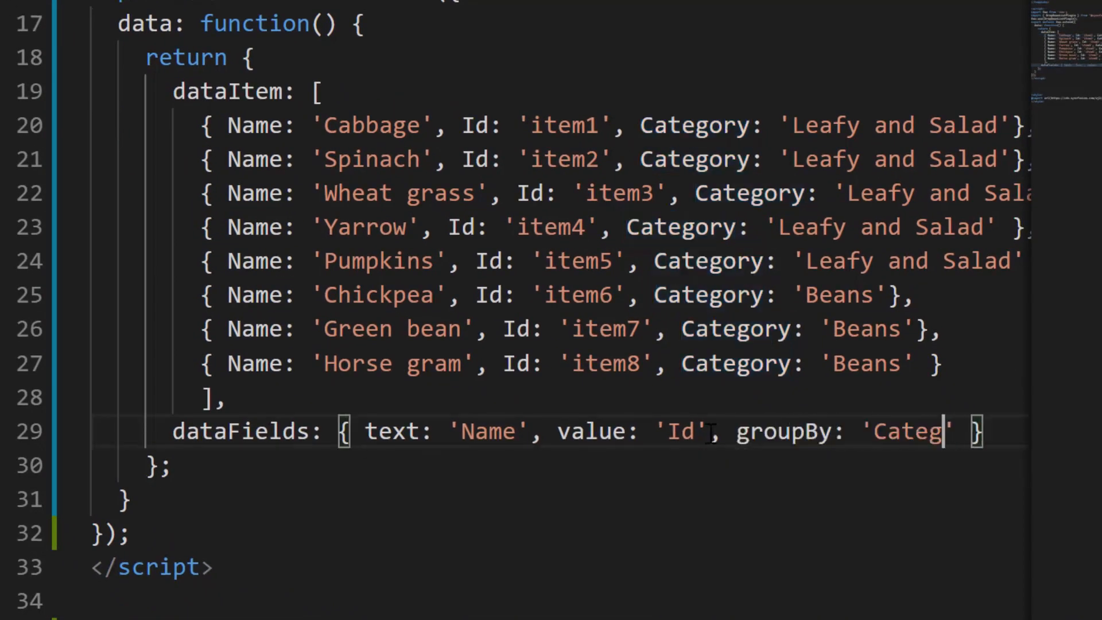
double_click(784, 431)
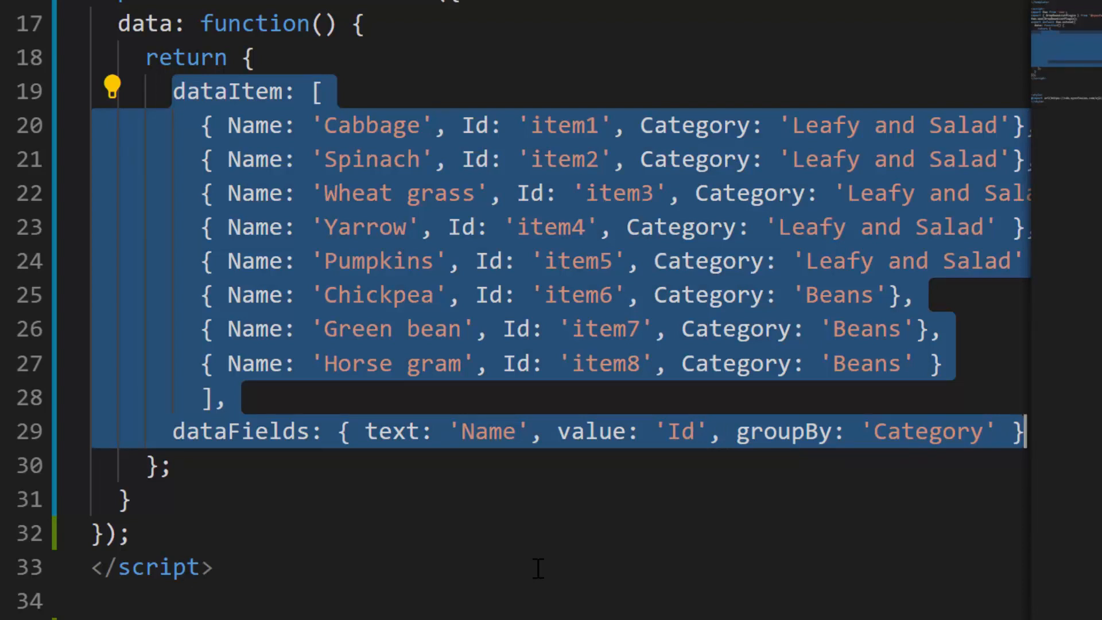
scroll(up, 3)
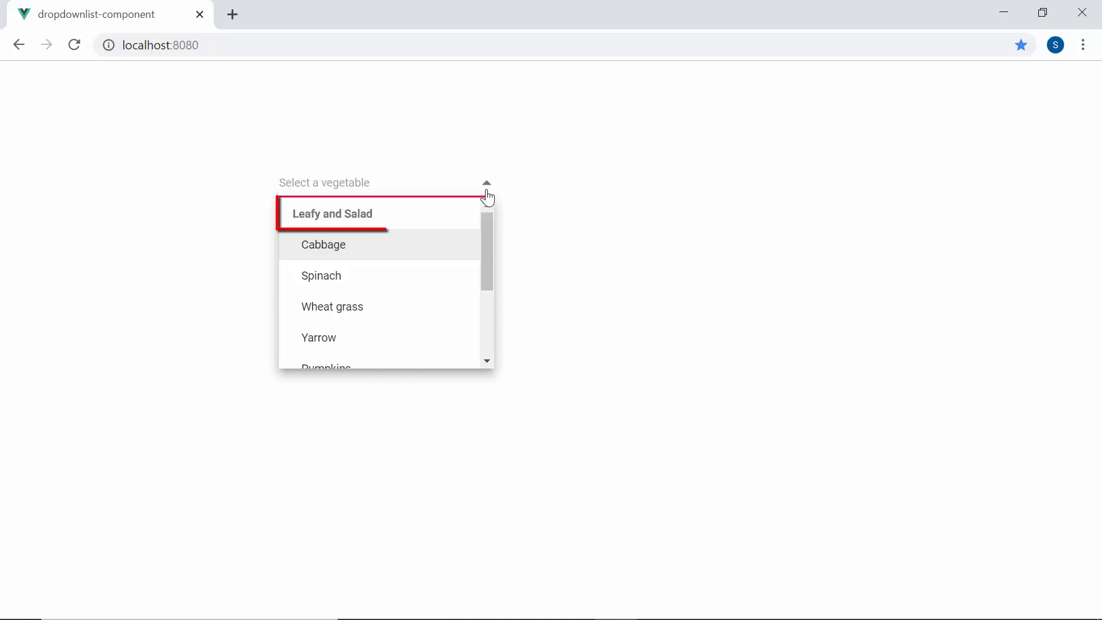
View the category headers locally, then filter the csb.app sample with 'Whe' to Wheat grass
scroll(down, 3)
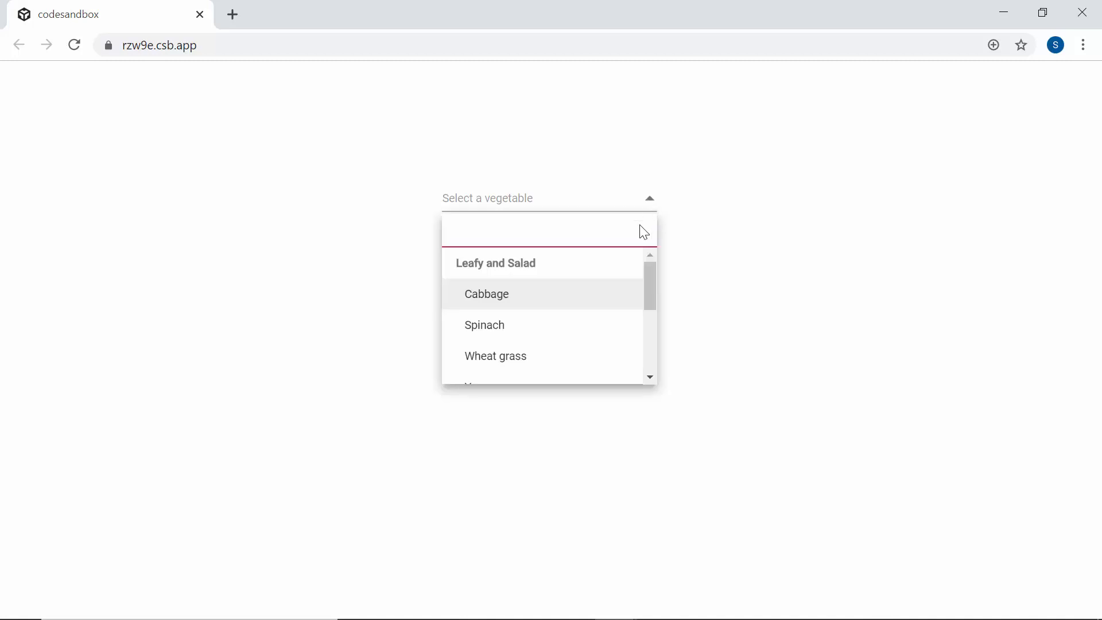
text(Whe)
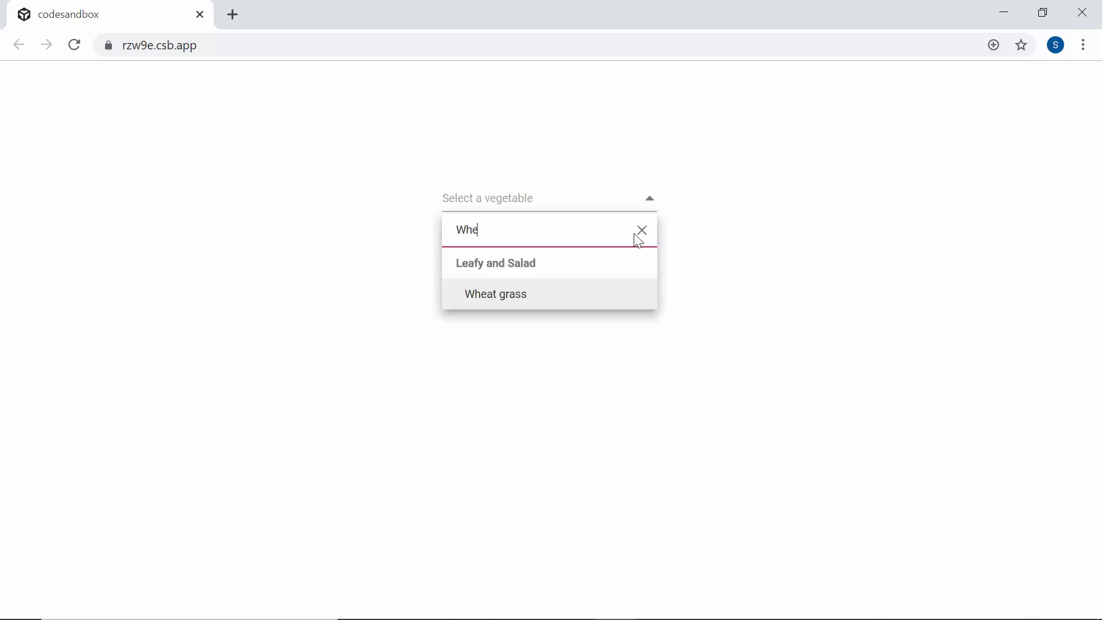
click(494, 294)
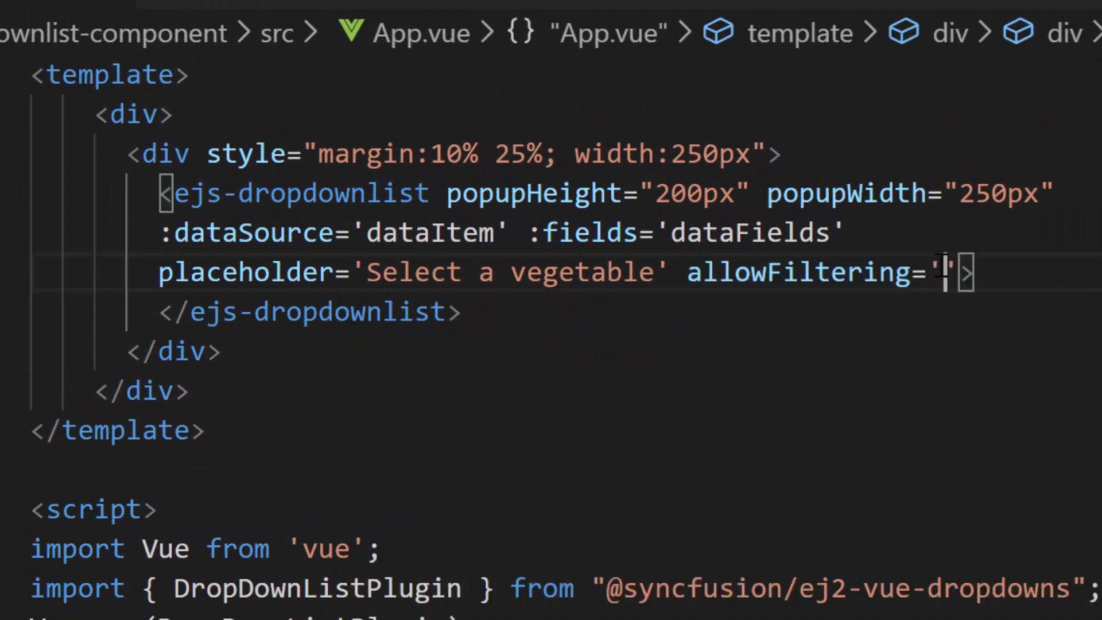
Add allowFiltering='true' to the ejs-dropdownlist tag
text(true)
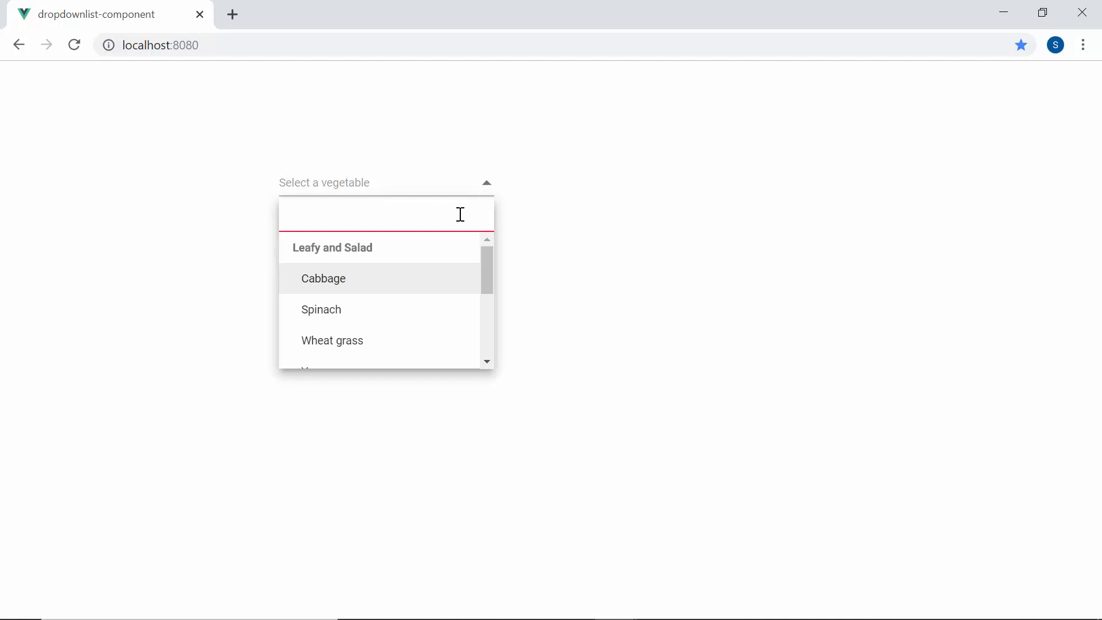
Filter the local dropdown with 'pu' and select Pumpkins as the value
text(pu)
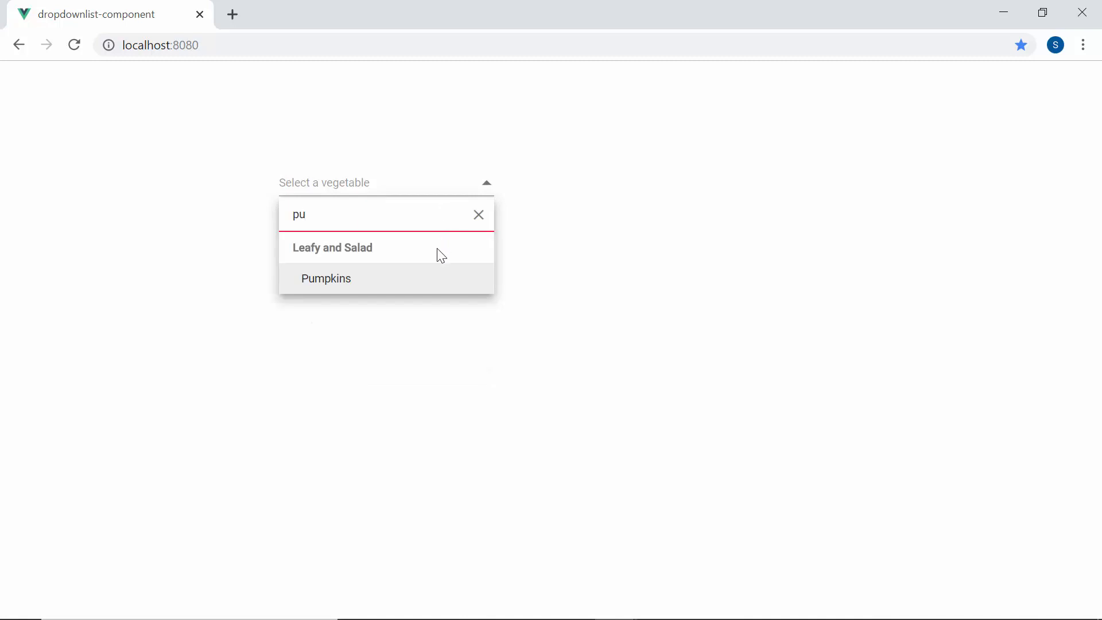
click(325, 278)
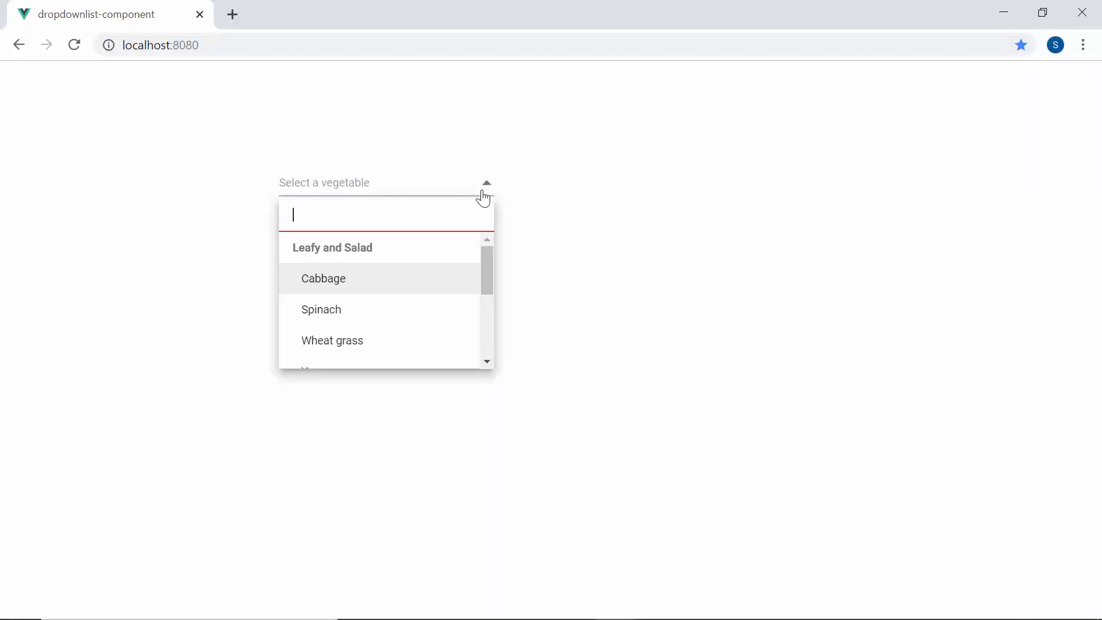
text(pu)
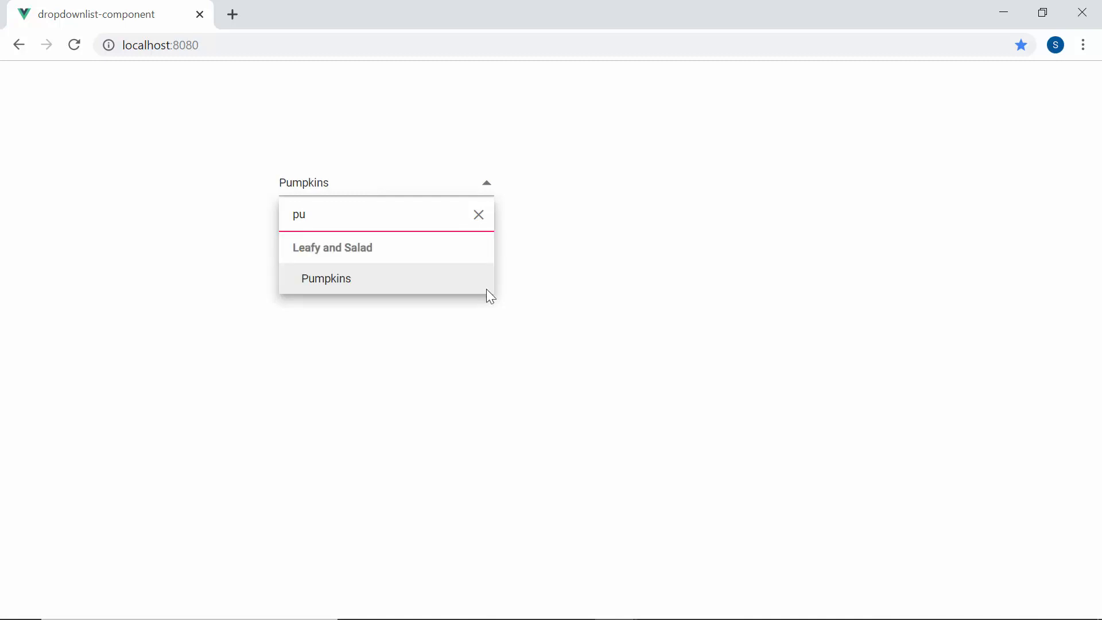
click(380, 215)
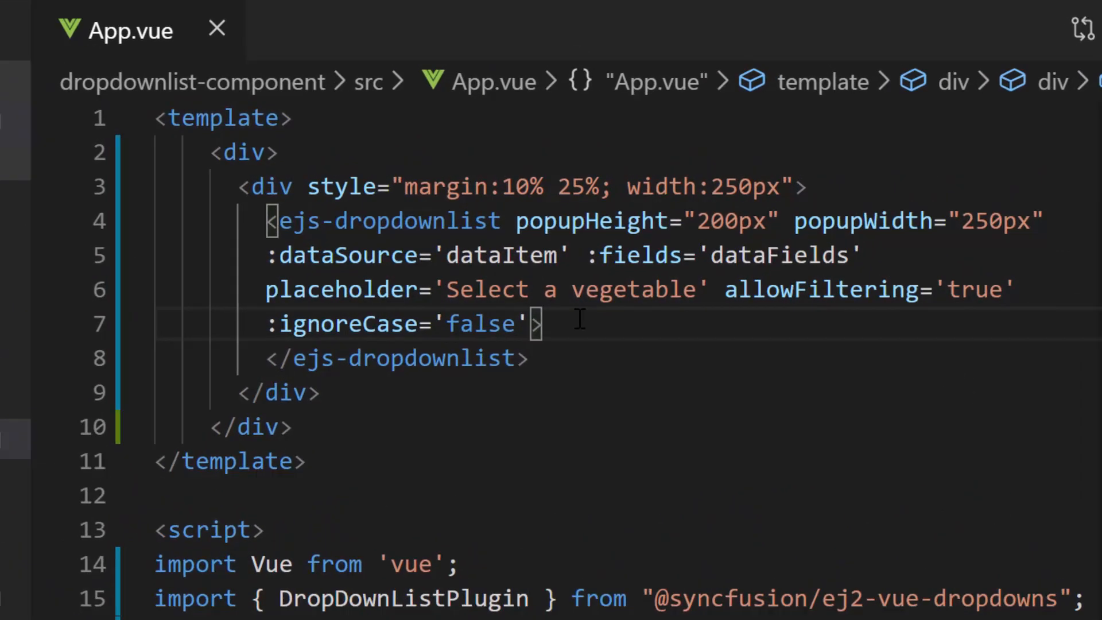
Add :ignoreCase='false' to the ejs-dropdownlist tag
text(filter)
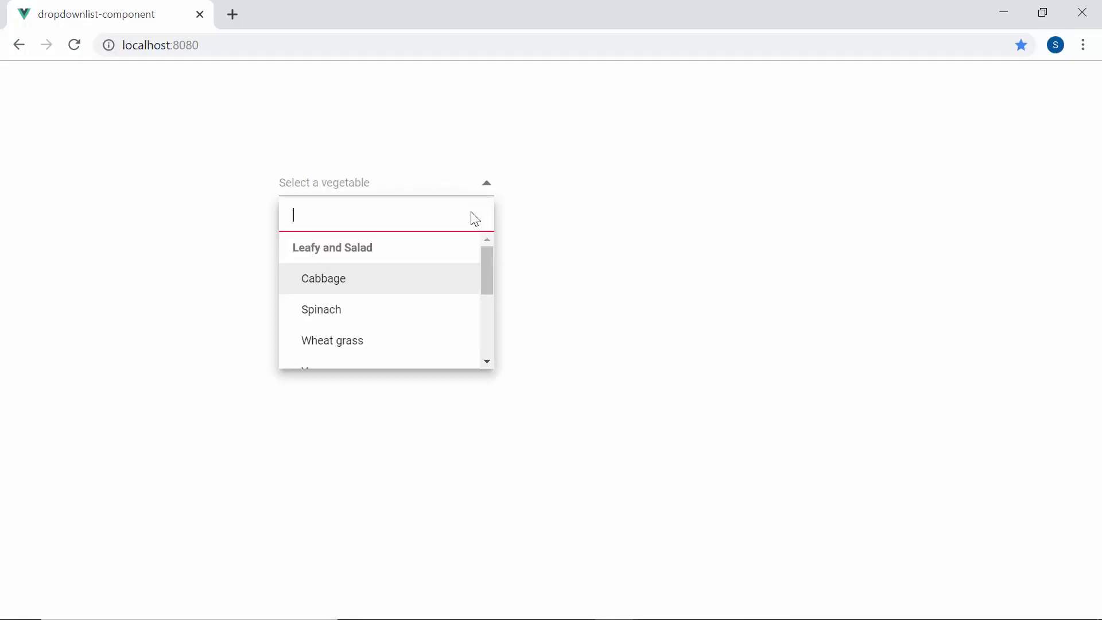
Filter locally with 's' and 'eat', then try 'ag' in the accented-words sample
text(s)
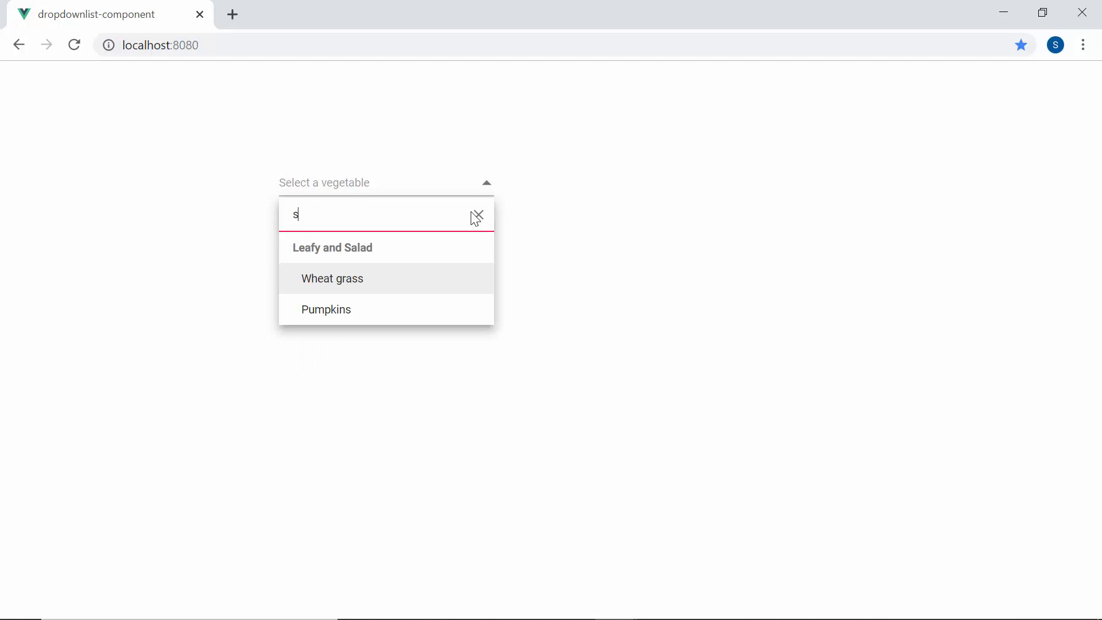
text(s)
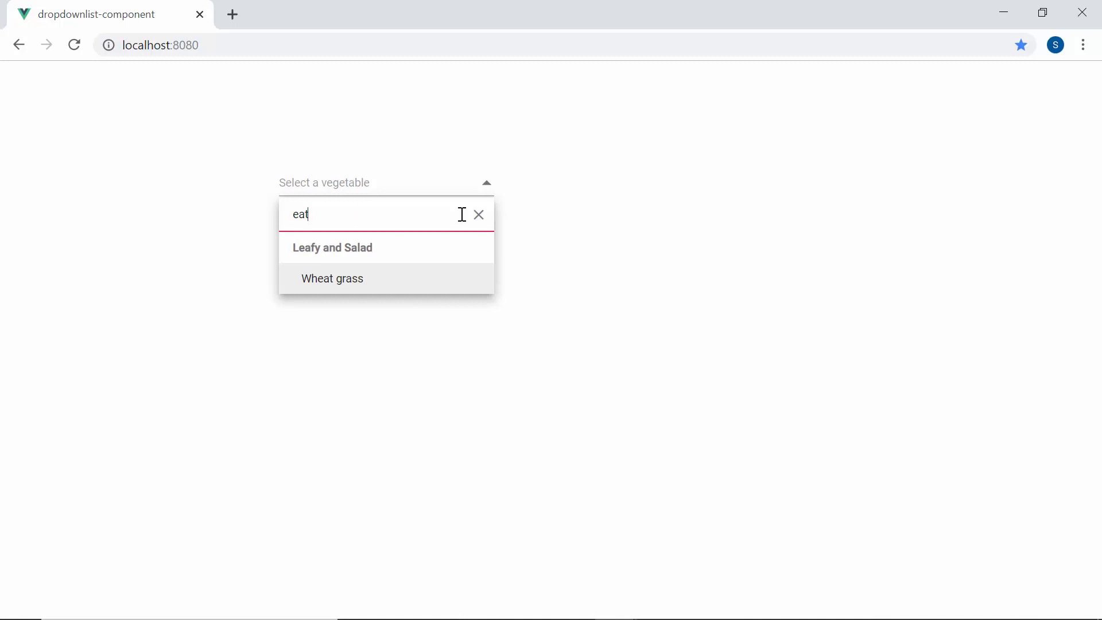
click(157, 45)
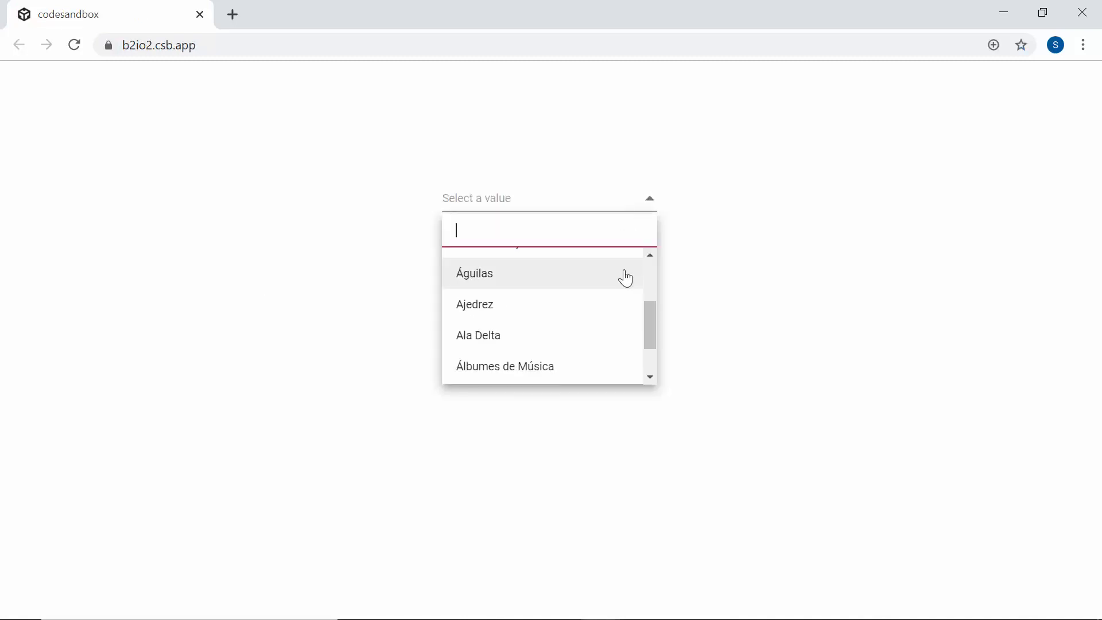
text(ag)
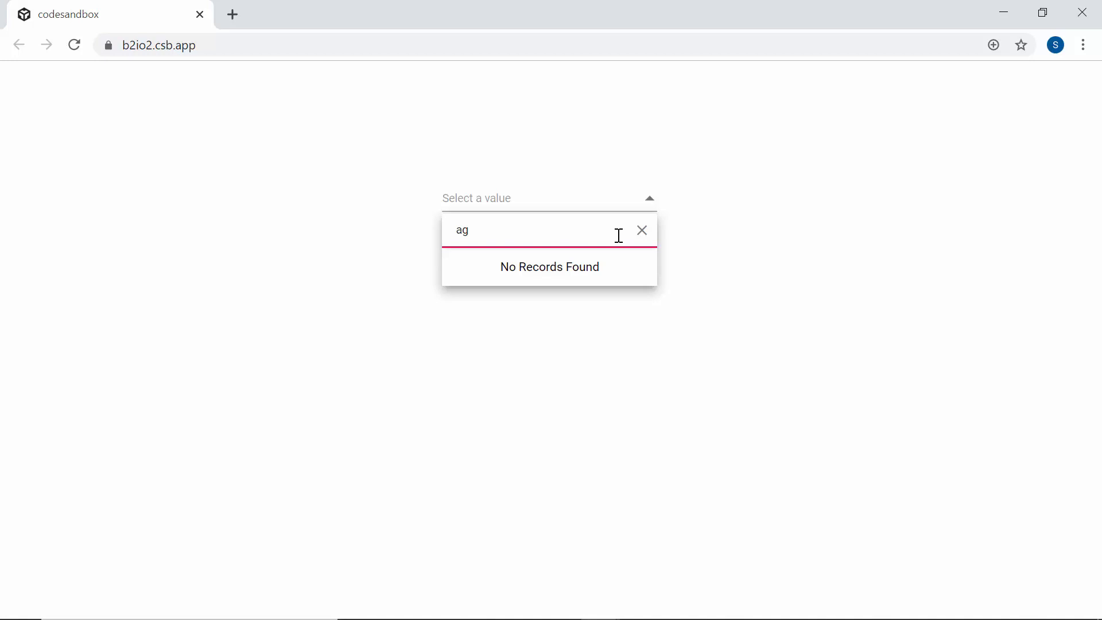
key(alt+tab)
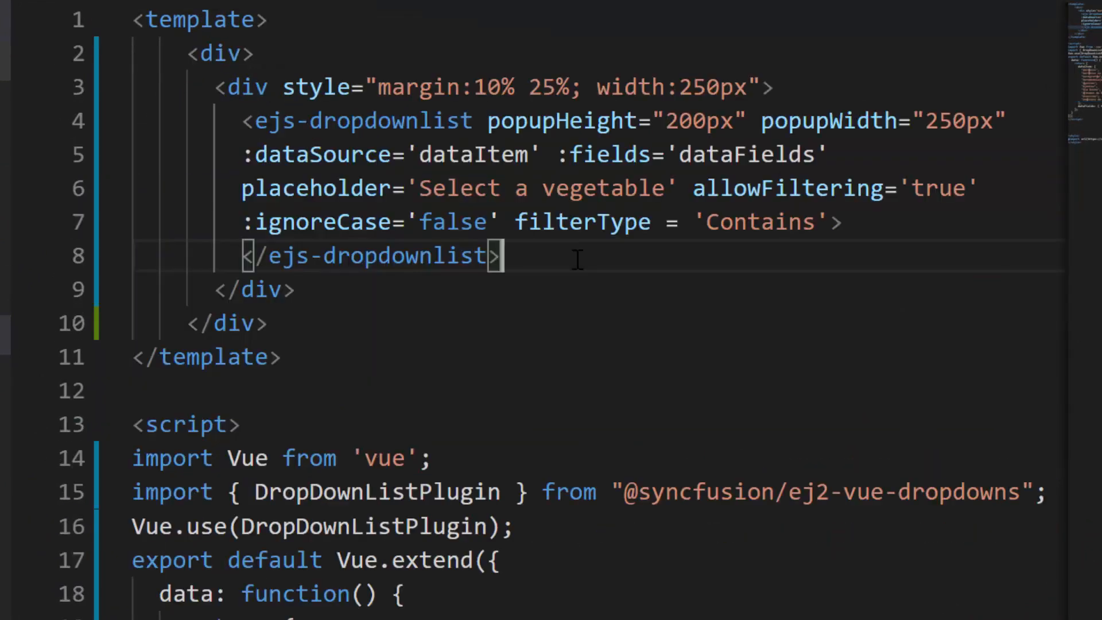
Add :ignoreAccent='true' and swap dataItem for the accented Spanish word list without fields
text(:ignoreAccent=''>)
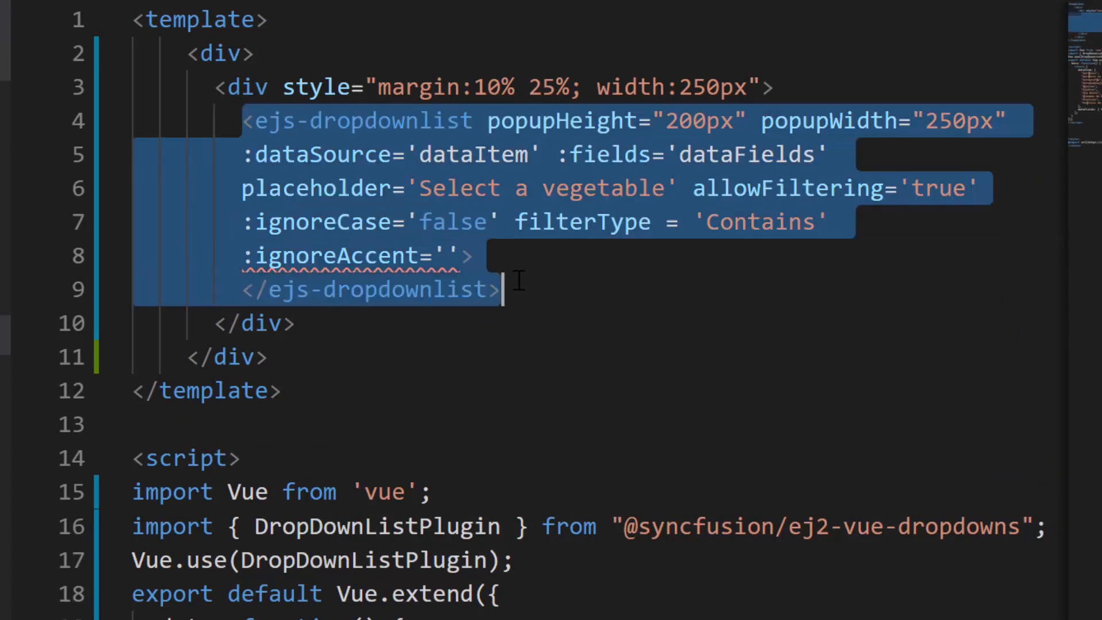
text(true)
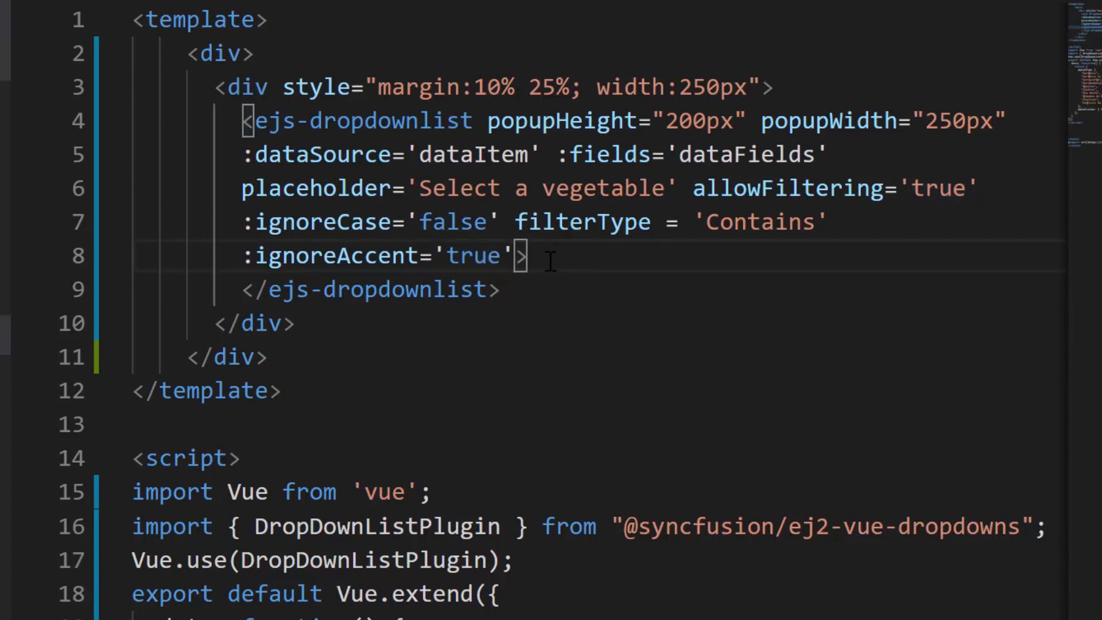
scroll(down, 3)
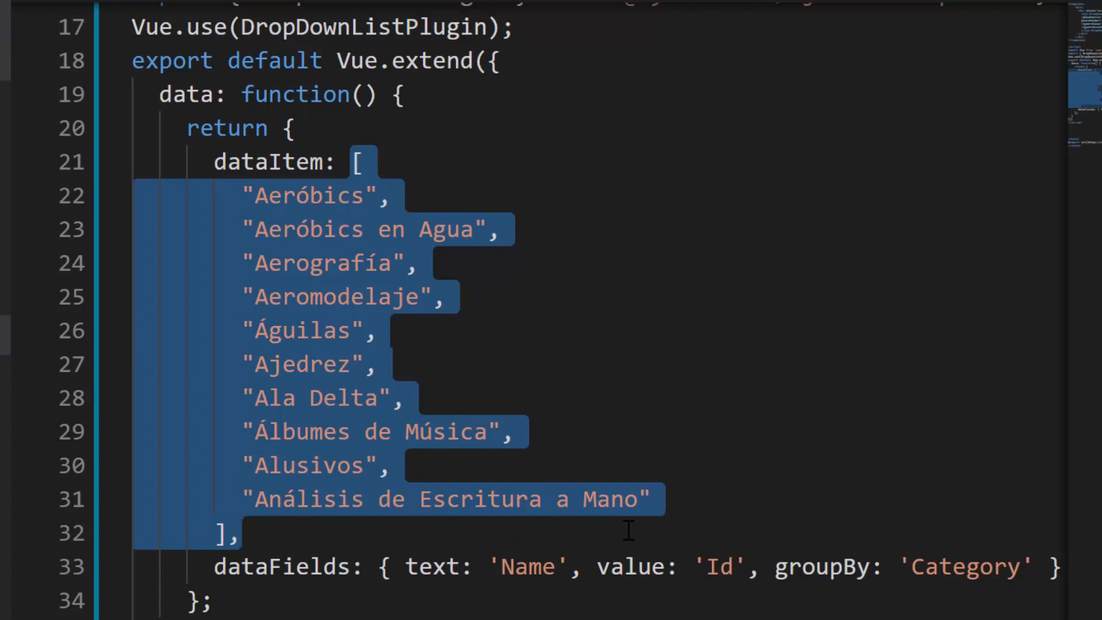
scroll(up, 3)
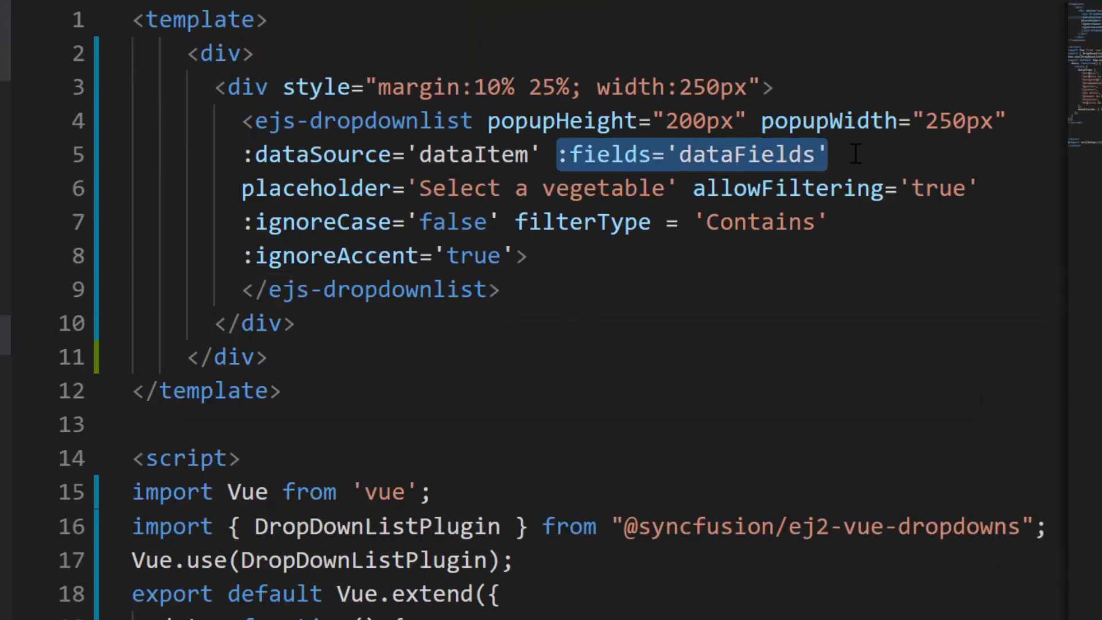
scroll(down, 3)
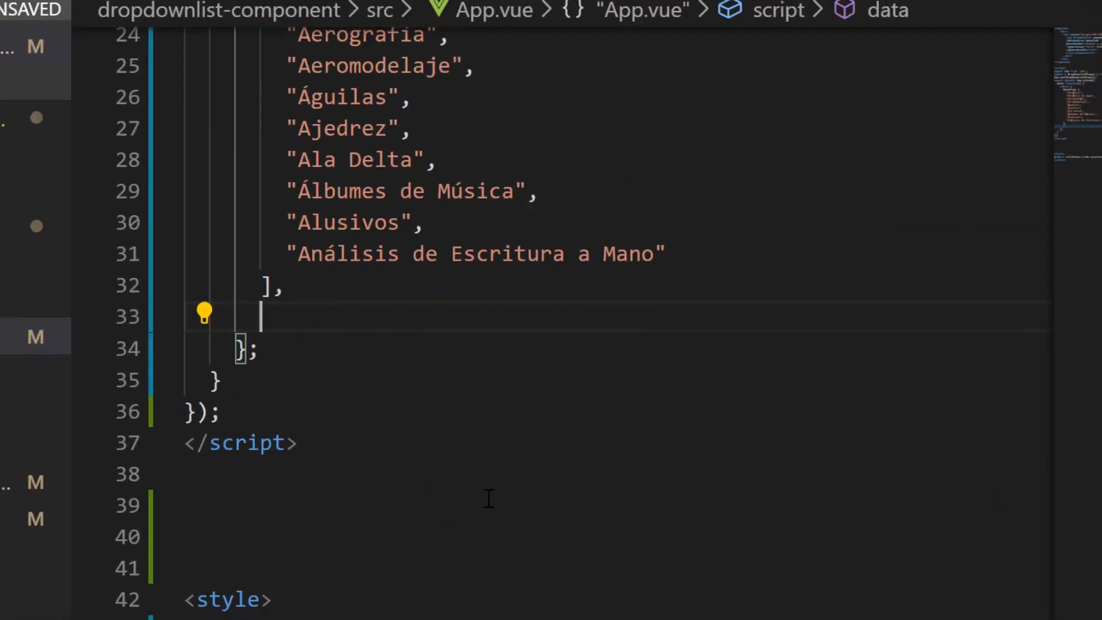